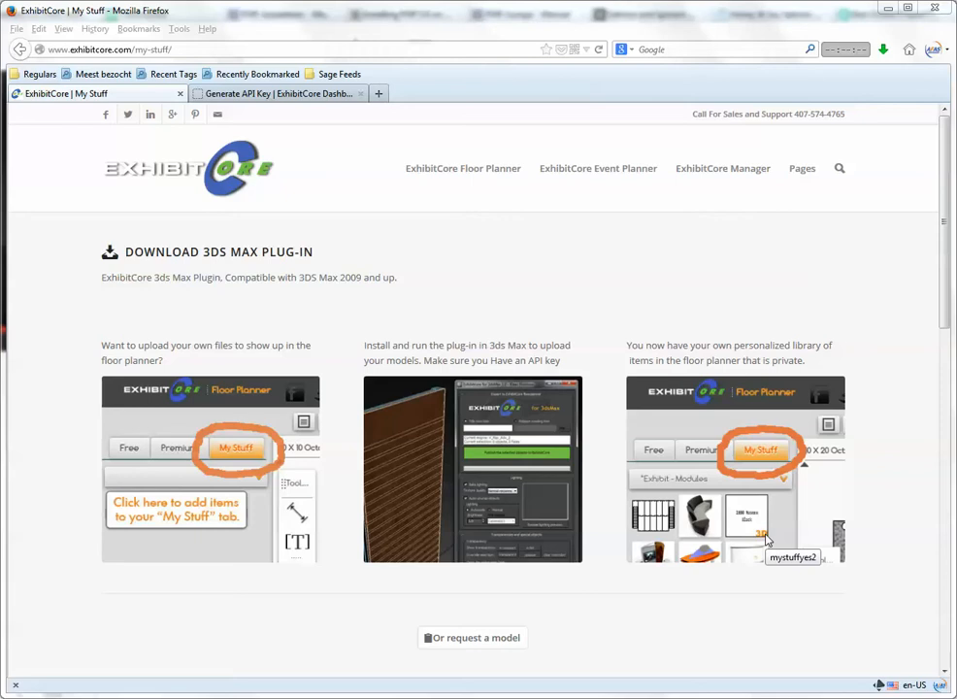
mouse_move(422, 445)
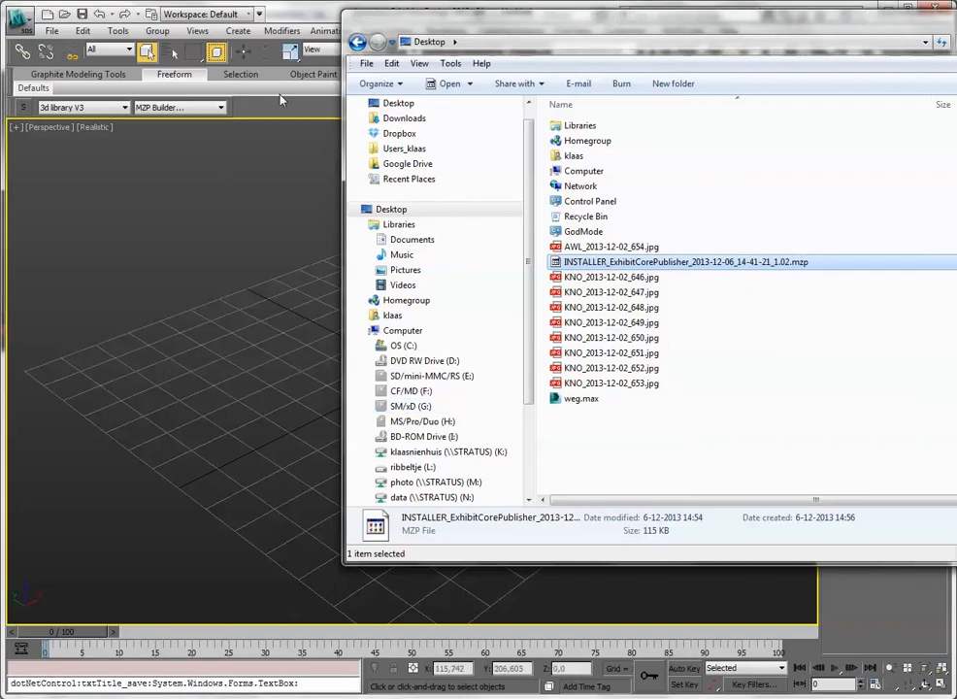
- Run the .mzp installer, confirm installing ExhibitCorePublisher 1.02, and dismiss the installer windows
double_click(683, 262)
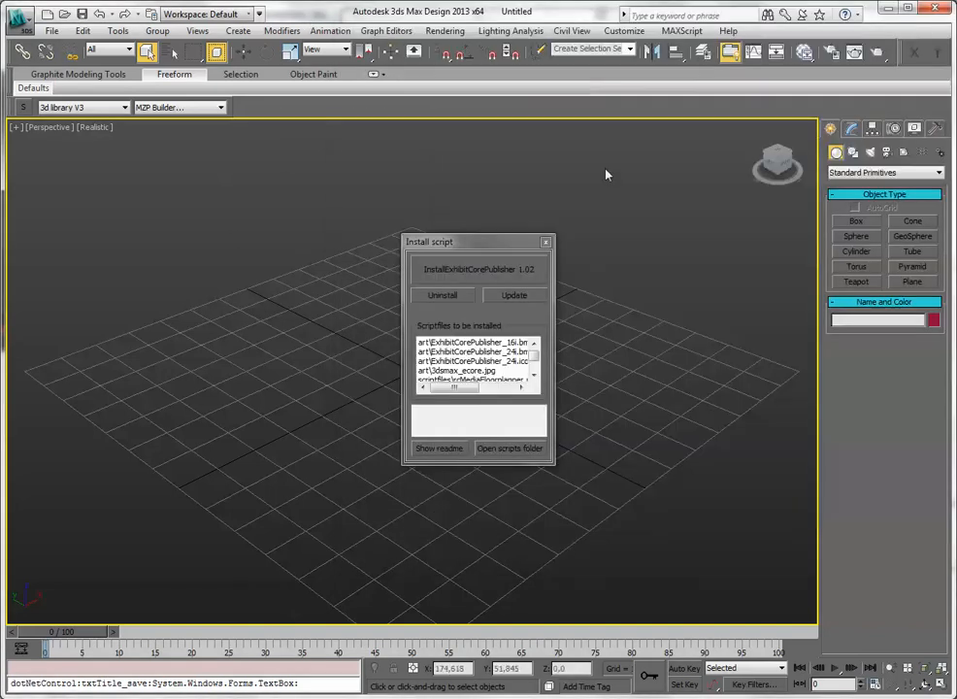
mouse_move(609, 333)
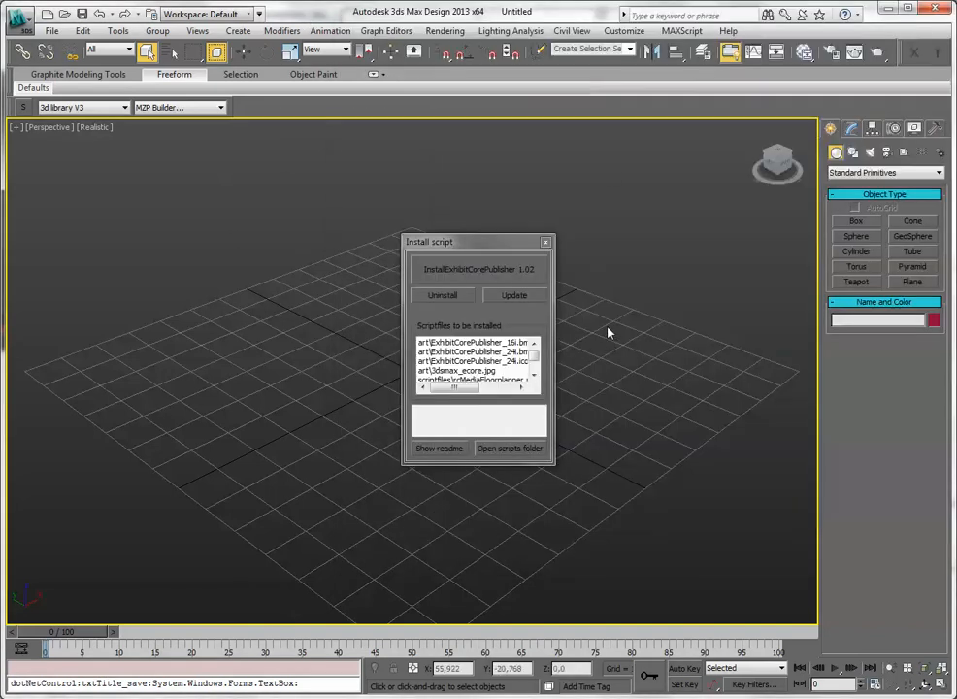
mouse_move(465, 278)
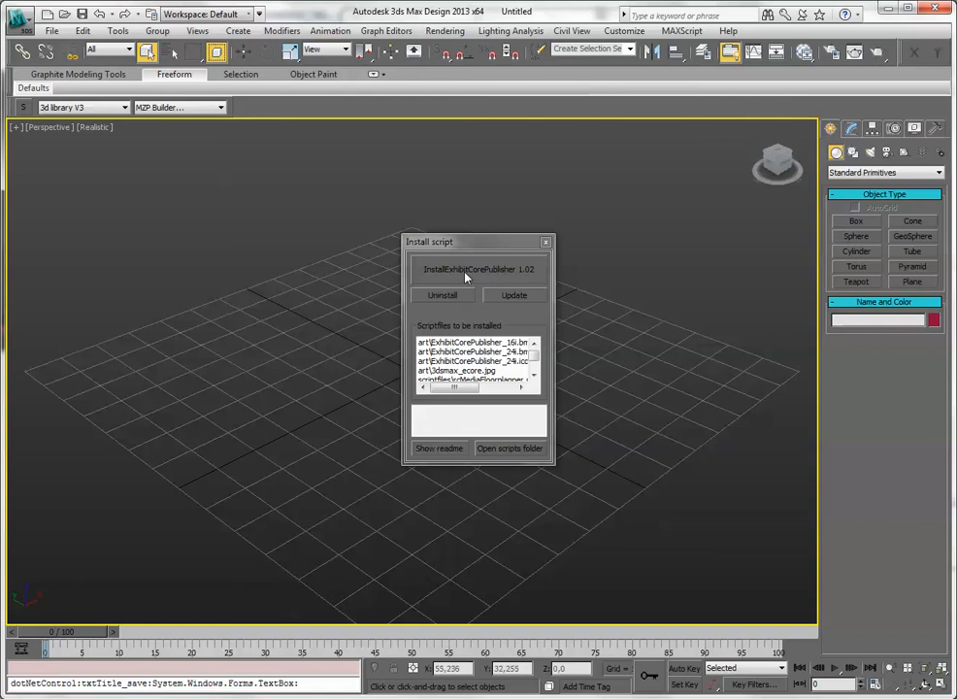
click(443, 295)
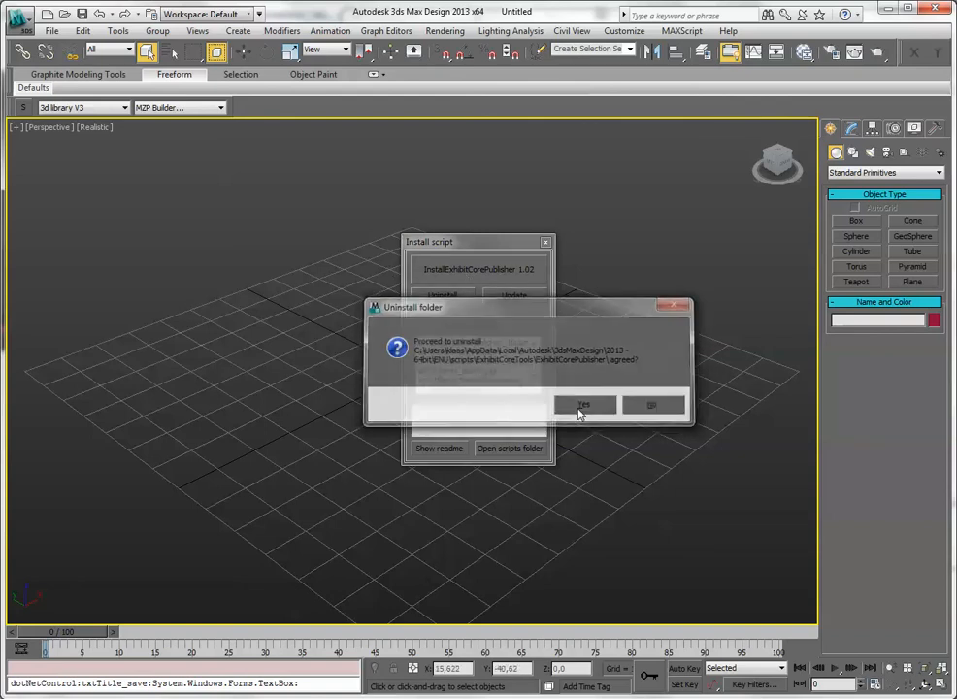
click(583, 405)
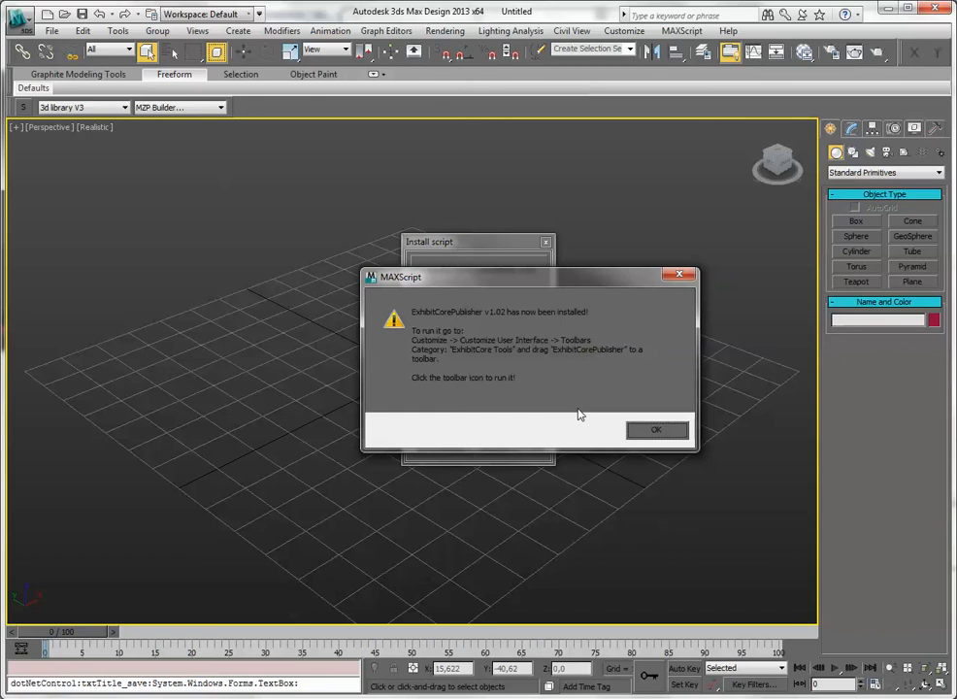
mouse_move(666, 430)
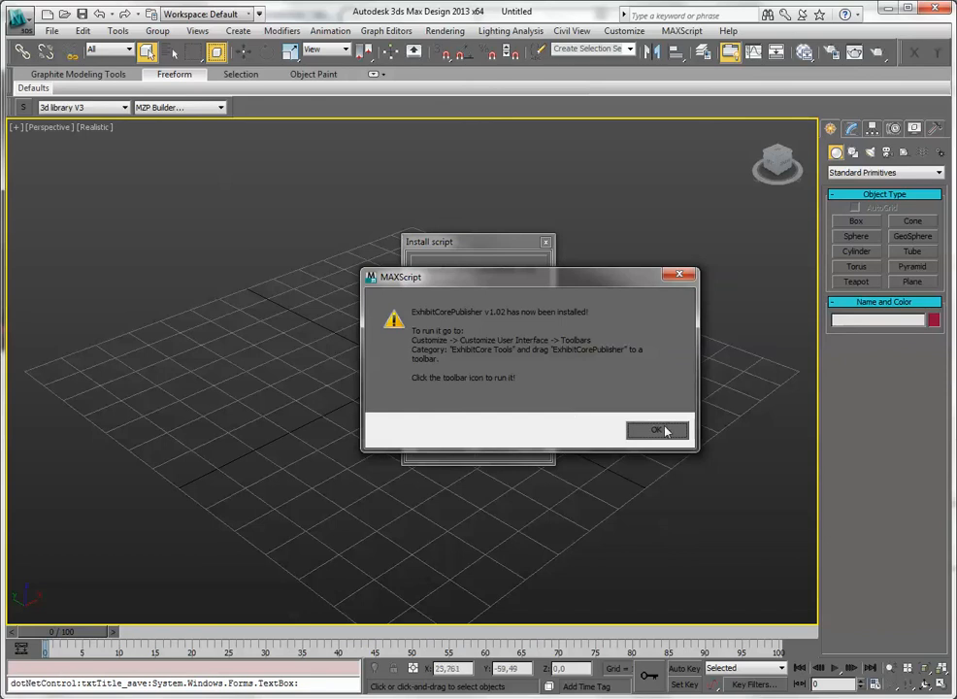
mouse_move(464, 374)
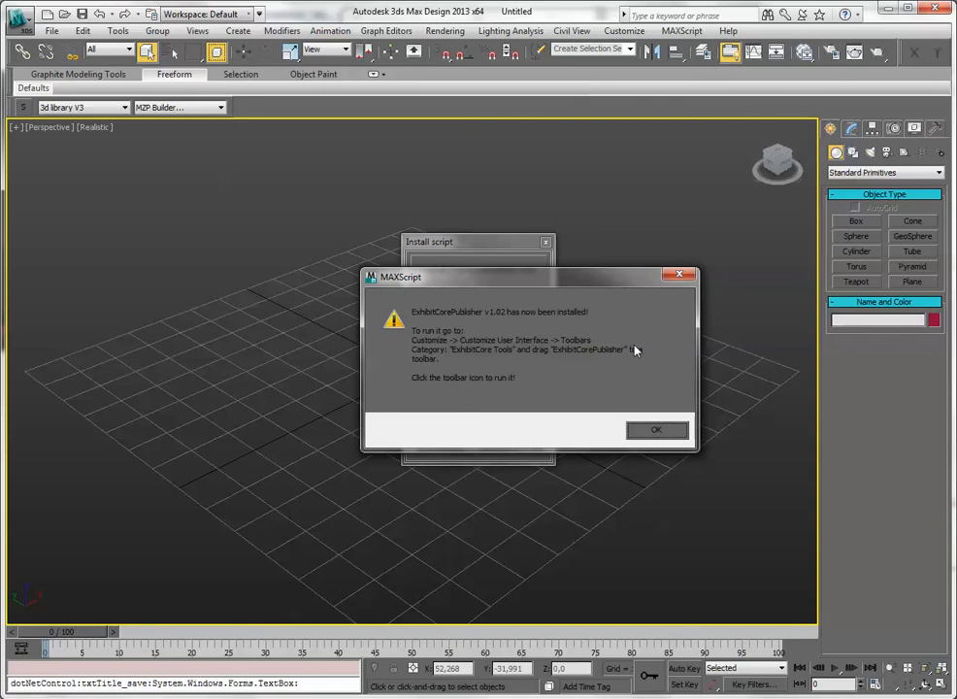
mouse_move(685, 448)
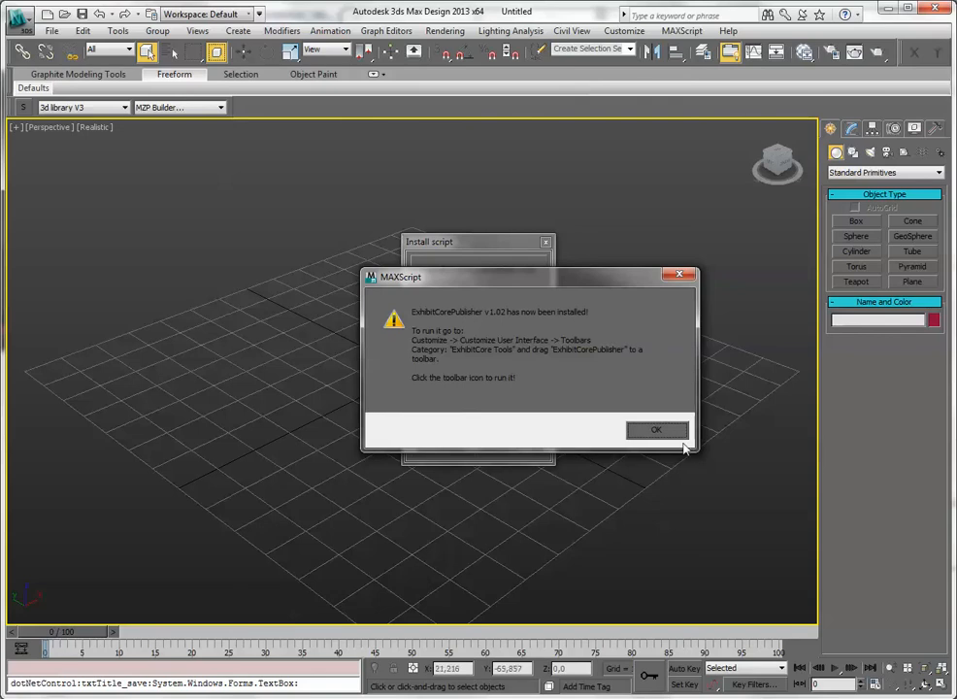
click(656, 429)
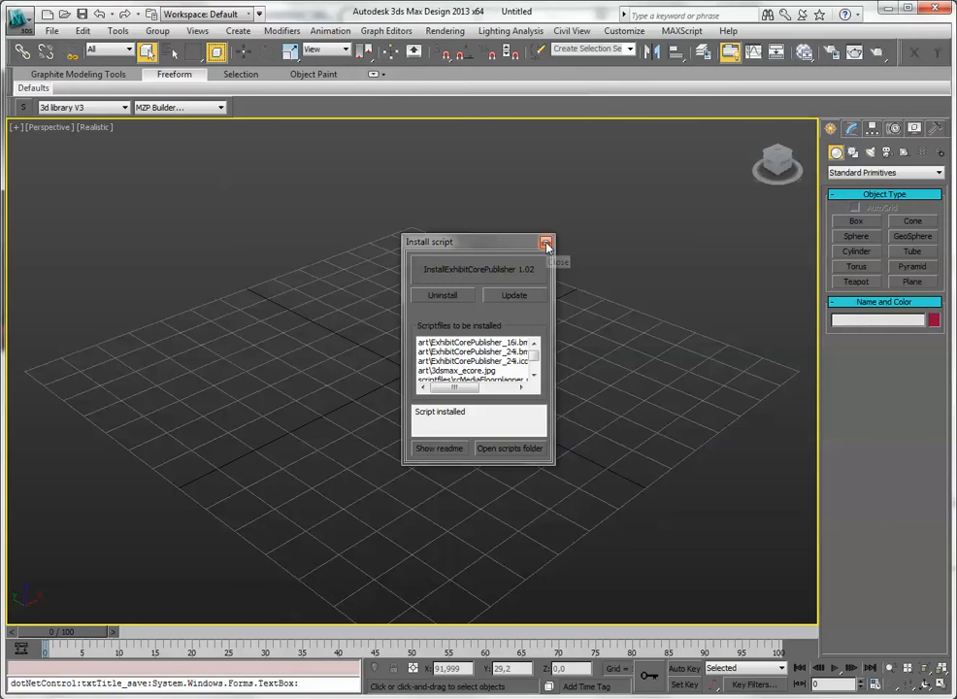
click(545, 242)
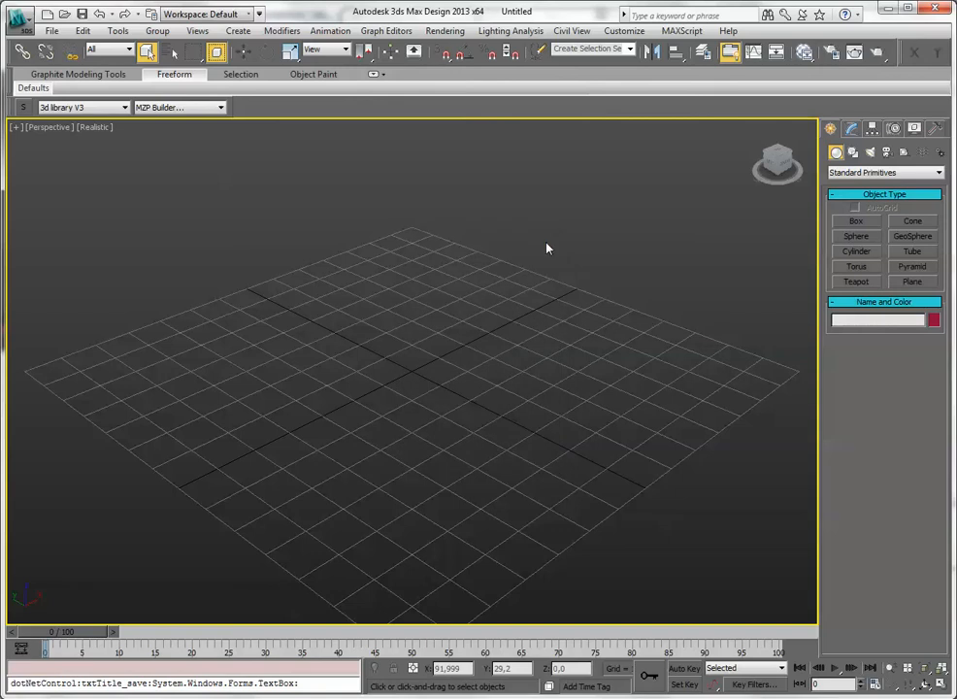
mouse_move(604, 176)
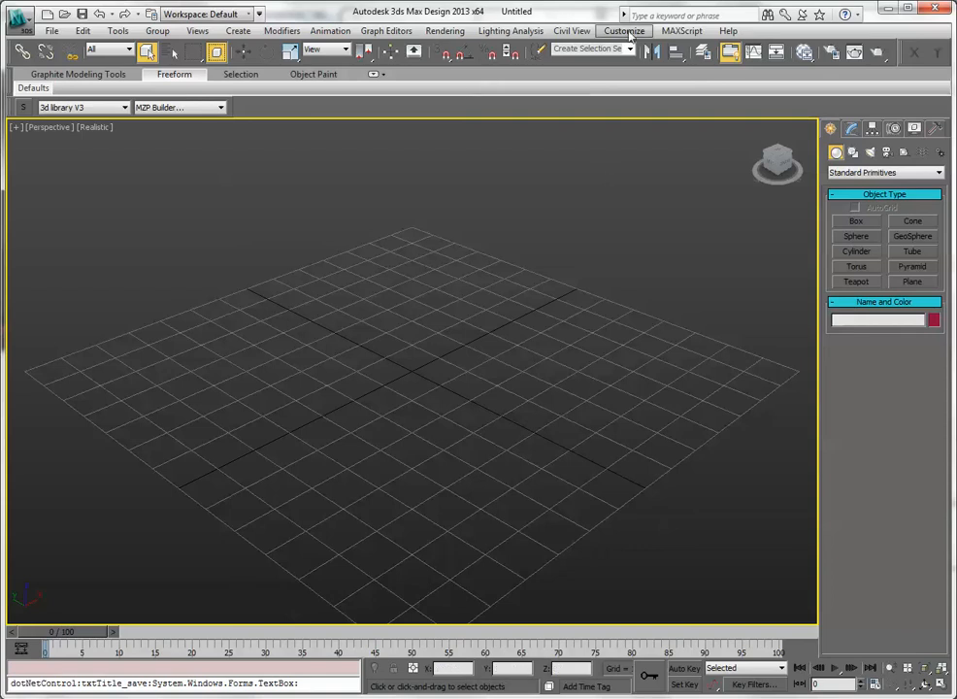
click(624, 30)
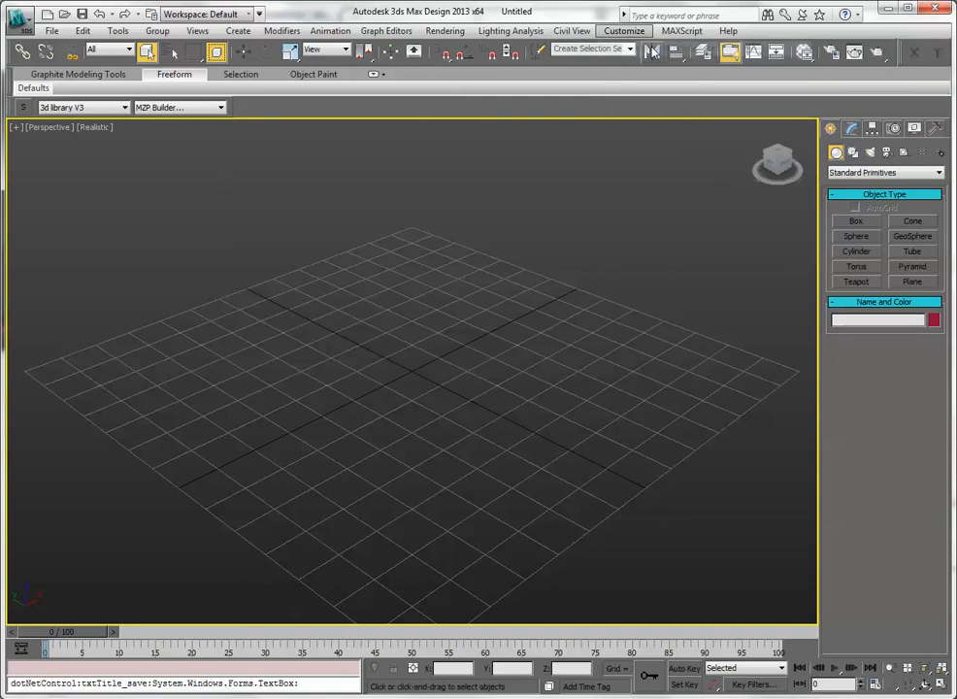
- Show the ExhibitCore Tools category listing ExhibitCorePublisher 1.02 in Customize User Interface toolbars
click(623, 30)
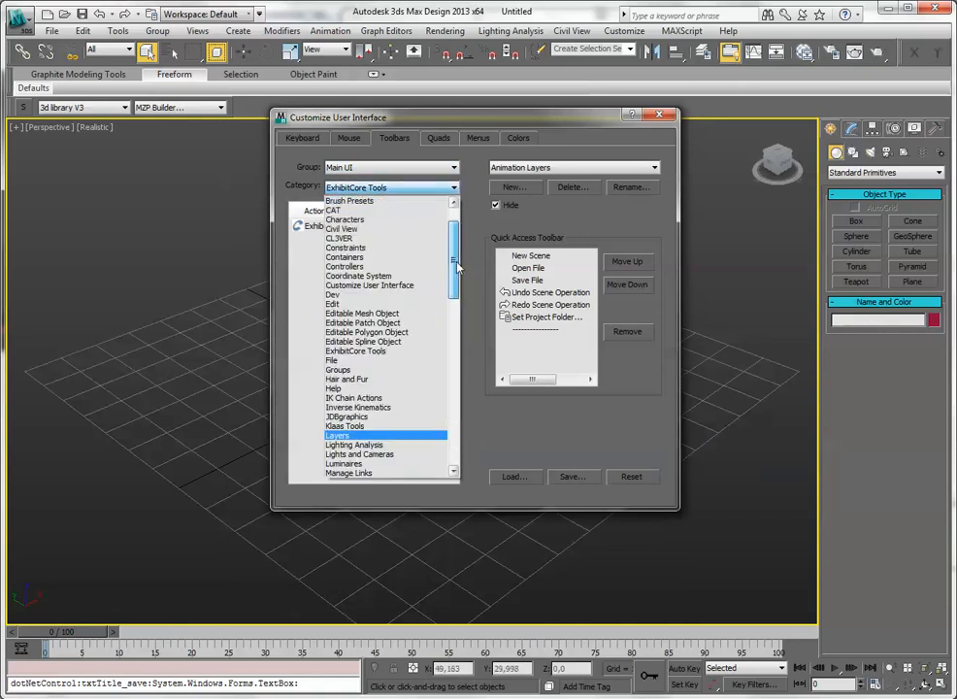
scroll(down, 3)
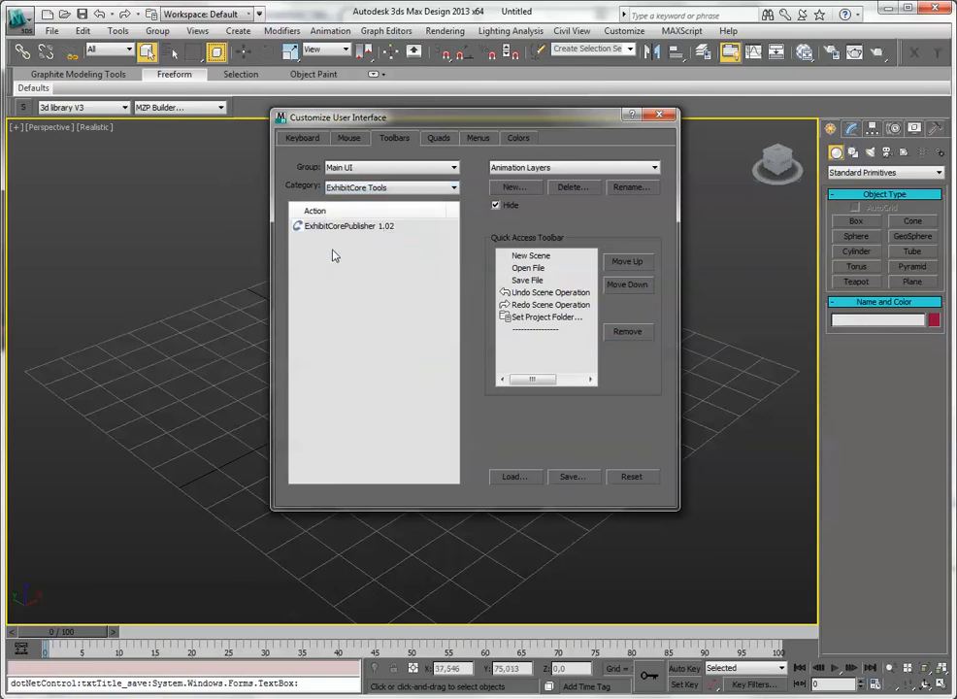
mouse_move(575, 167)
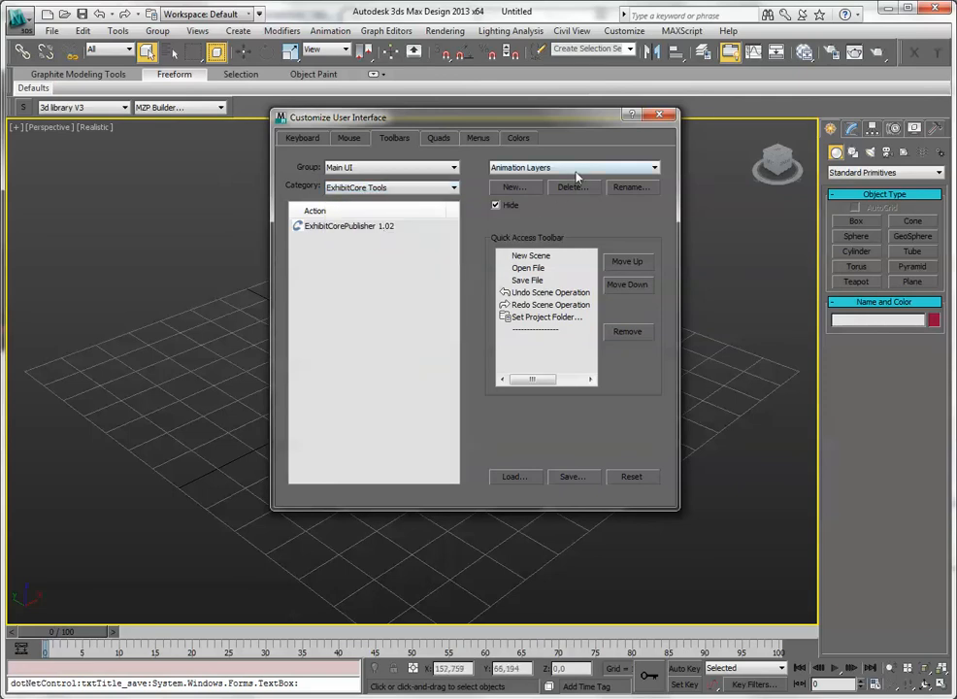
mouse_move(561, 180)
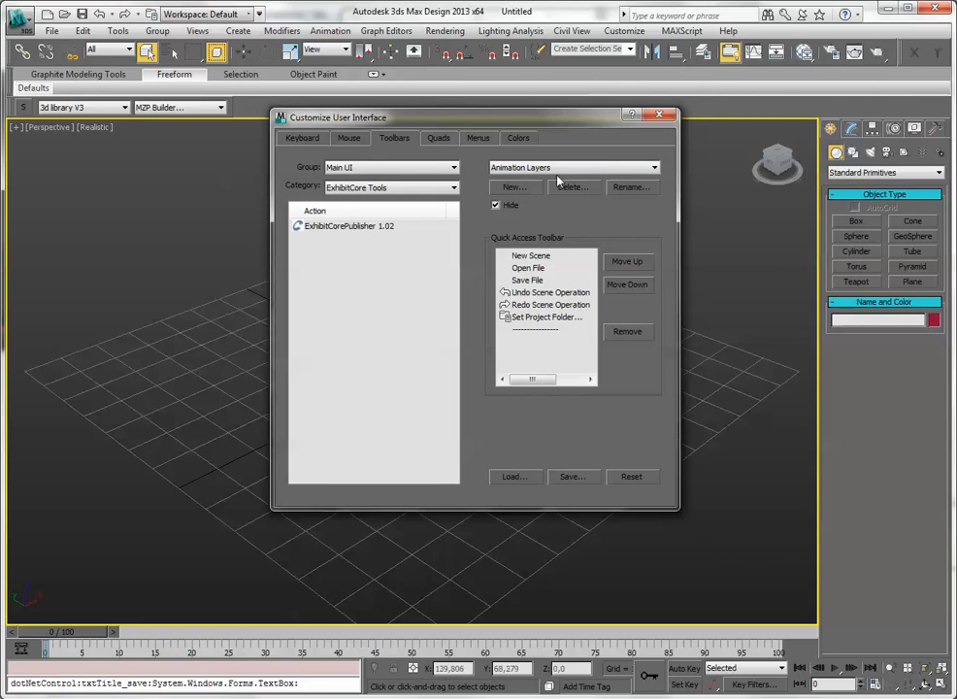
- Create a new floating toolbar named 'Cool tools'
click(513, 187)
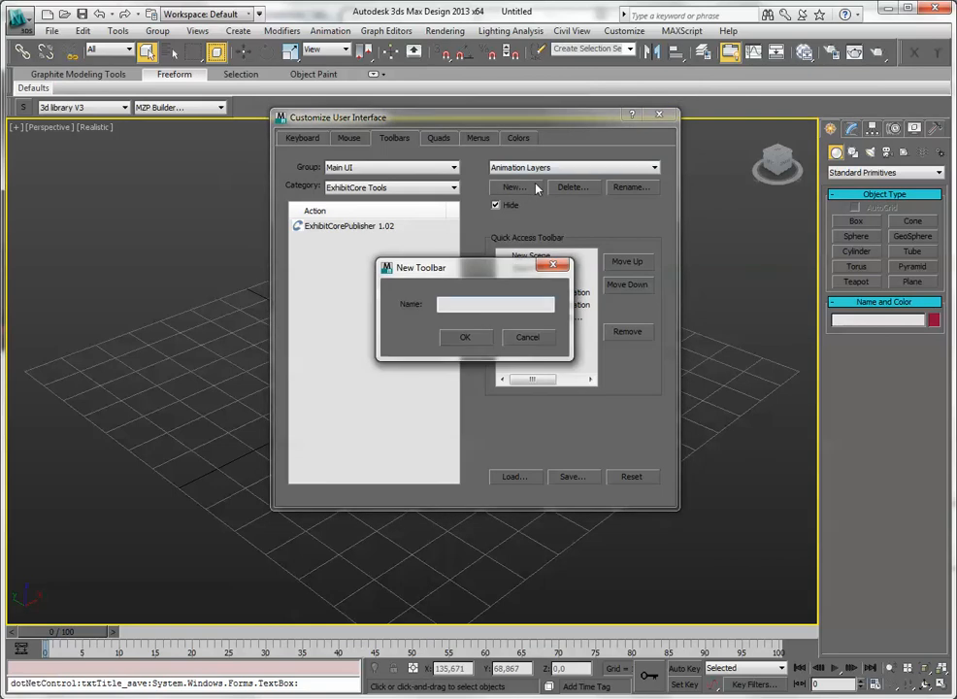
text(Cool tool)
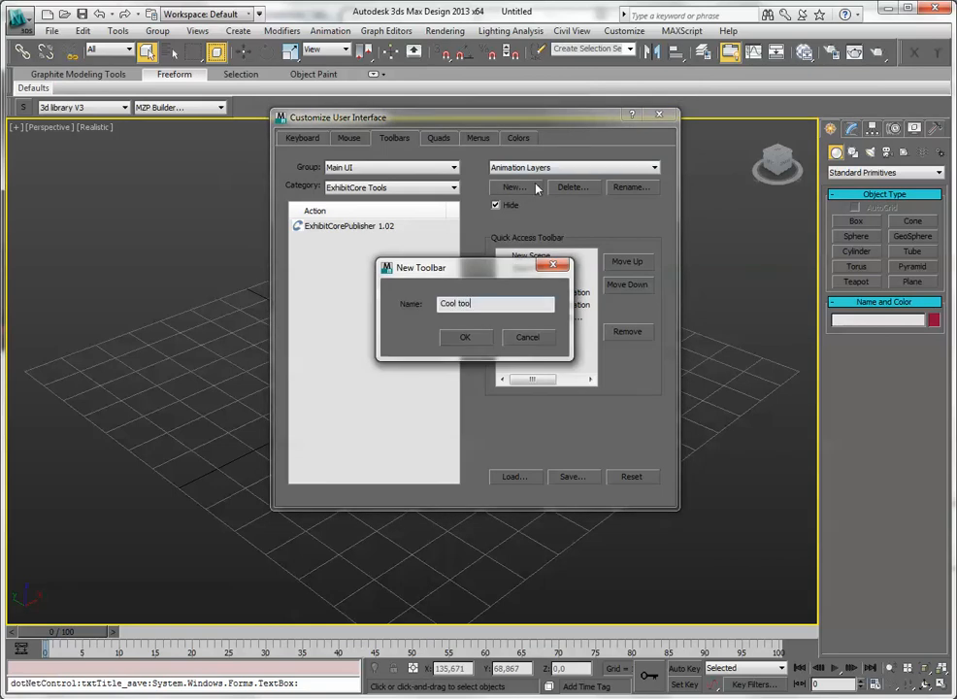
text(s)
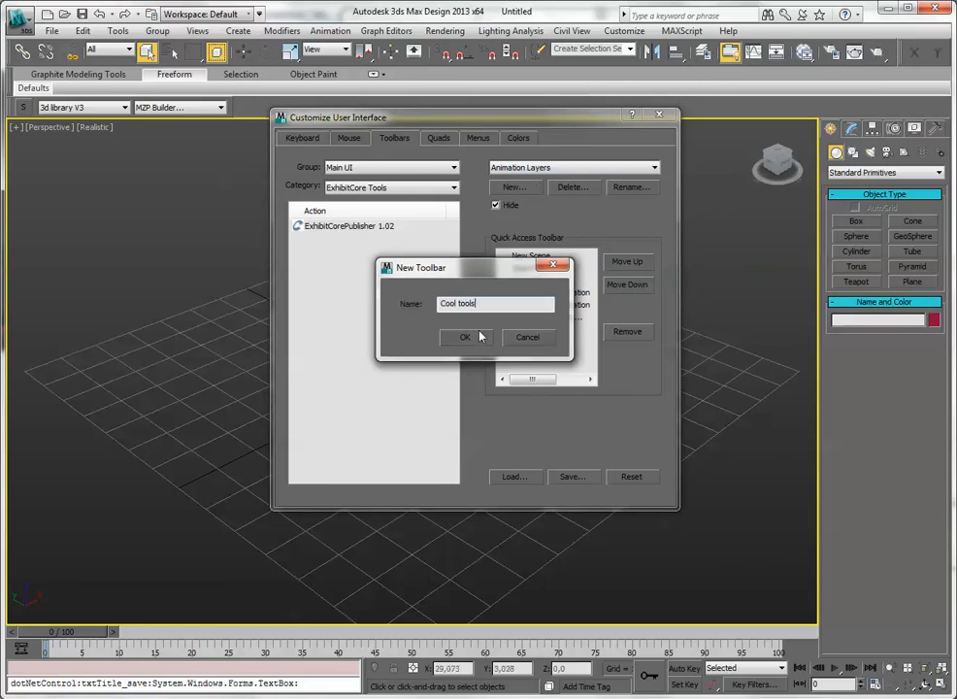
click(465, 336)
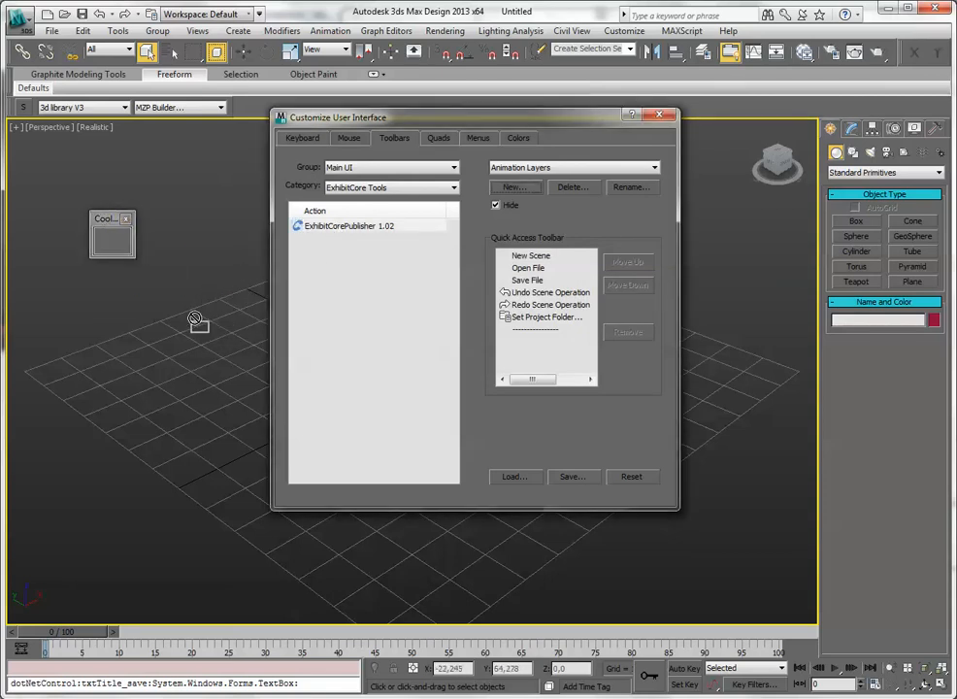
mouse_move(116, 253)
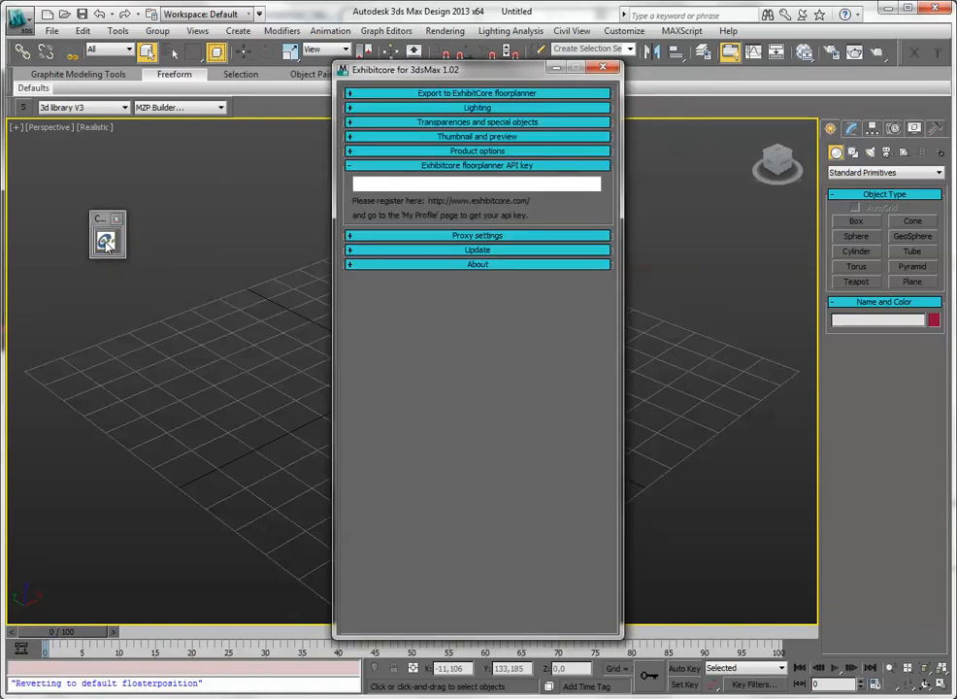
mouse_move(343, 249)
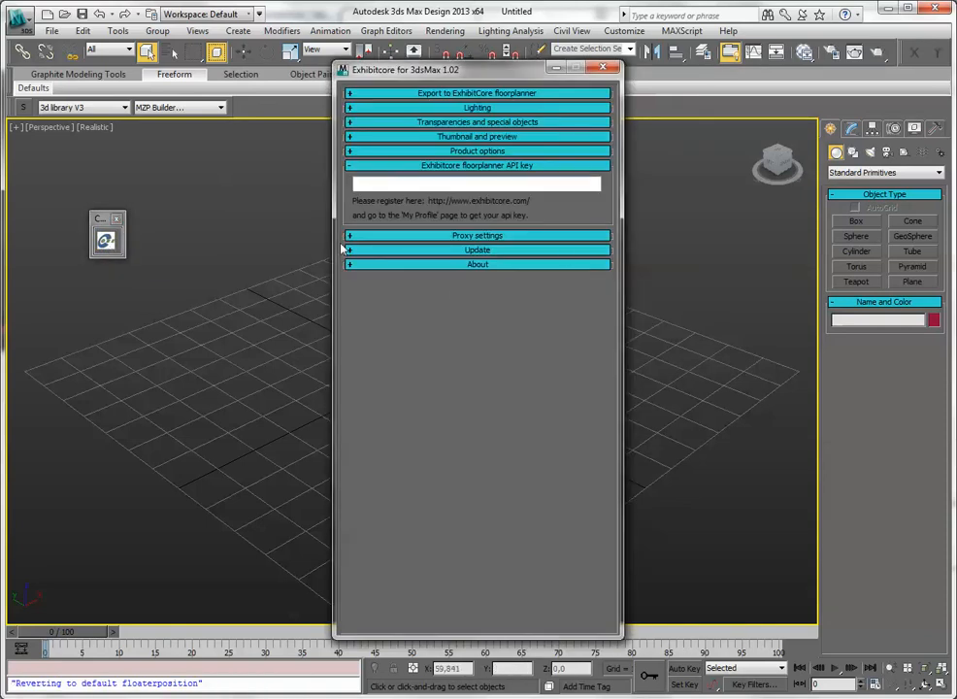
mouse_move(272, 405)
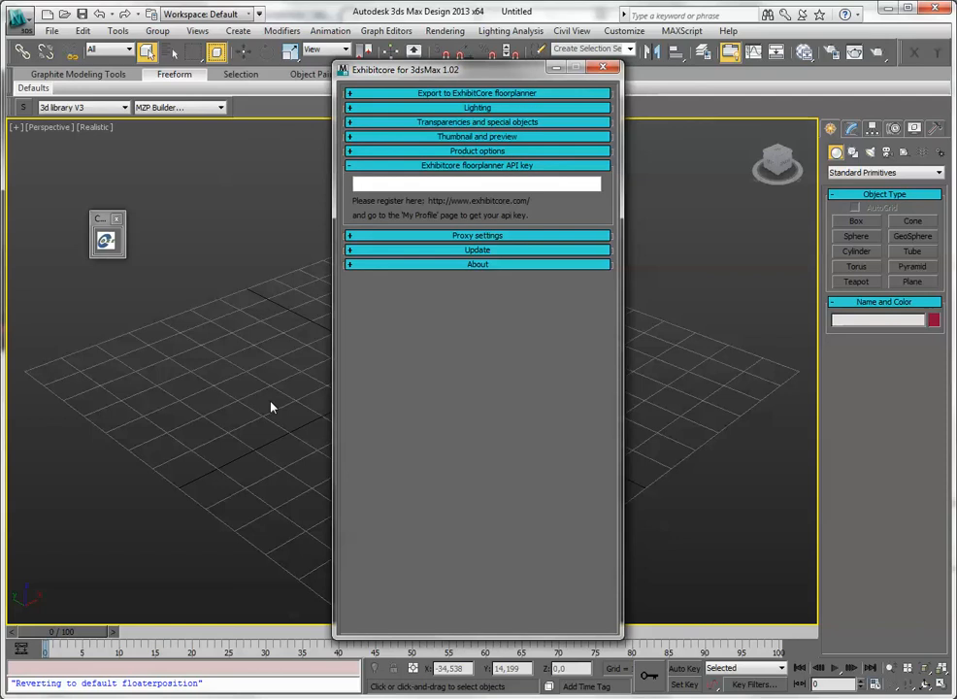
- Launch the ExhibitCorePublisher button on Cool tools, showing the empty API key panel
click(476, 183)
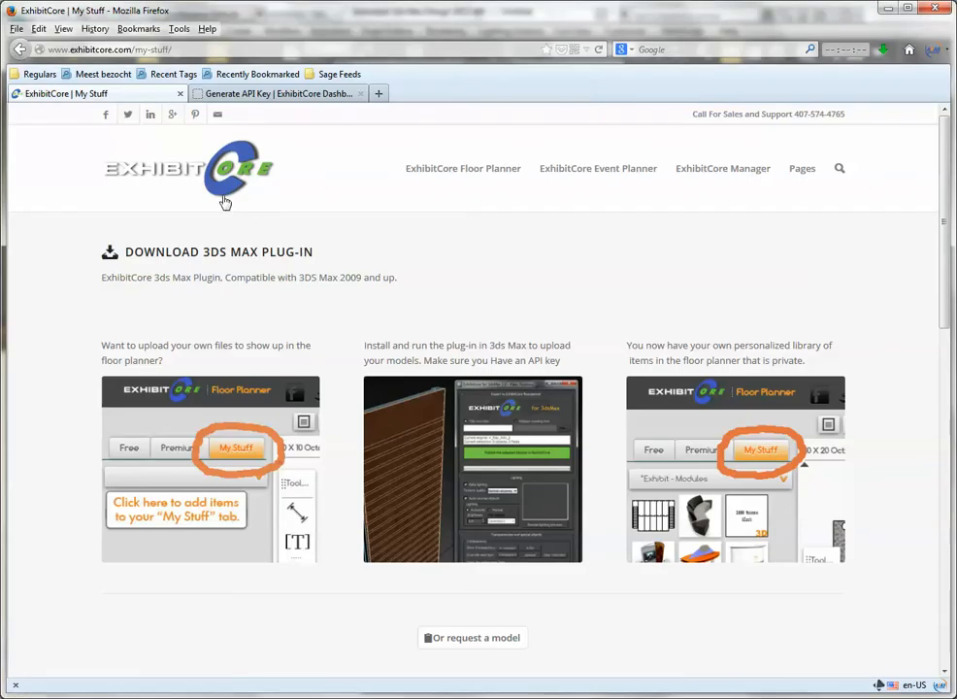
- Switch Firefox to the ExhibitCore Generate API Key page
click(281, 93)
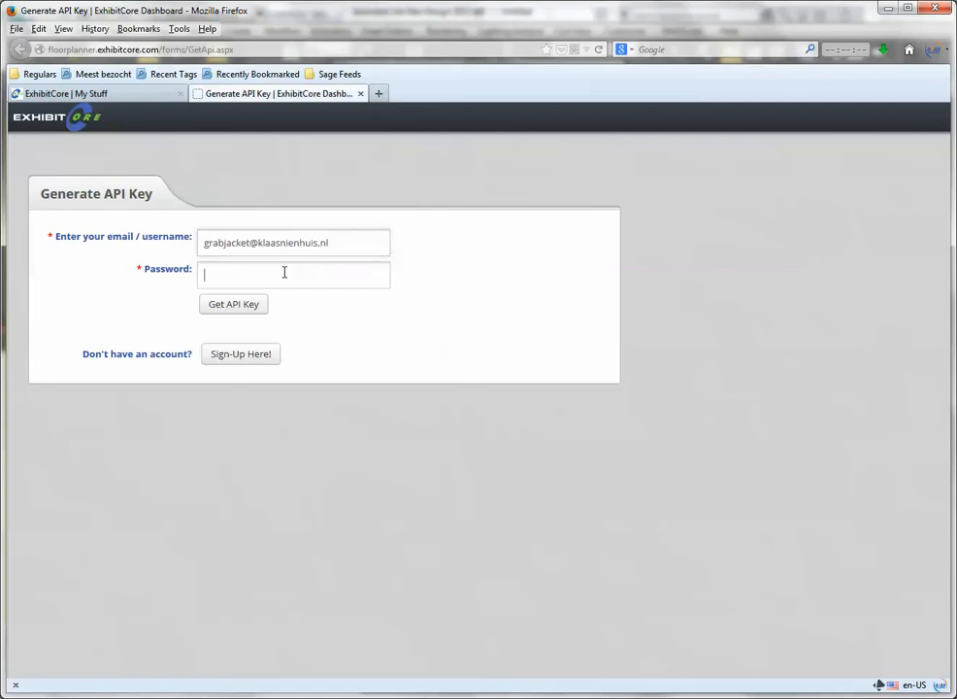
- Submit the saved password to generate the API key and select it for copying
text(7)
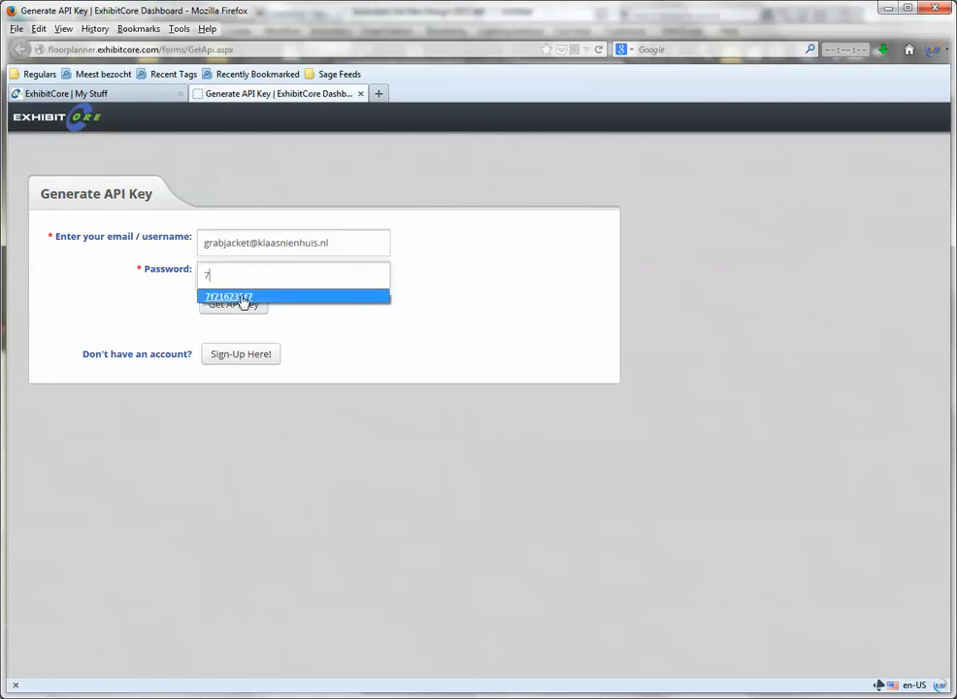
click(228, 296)
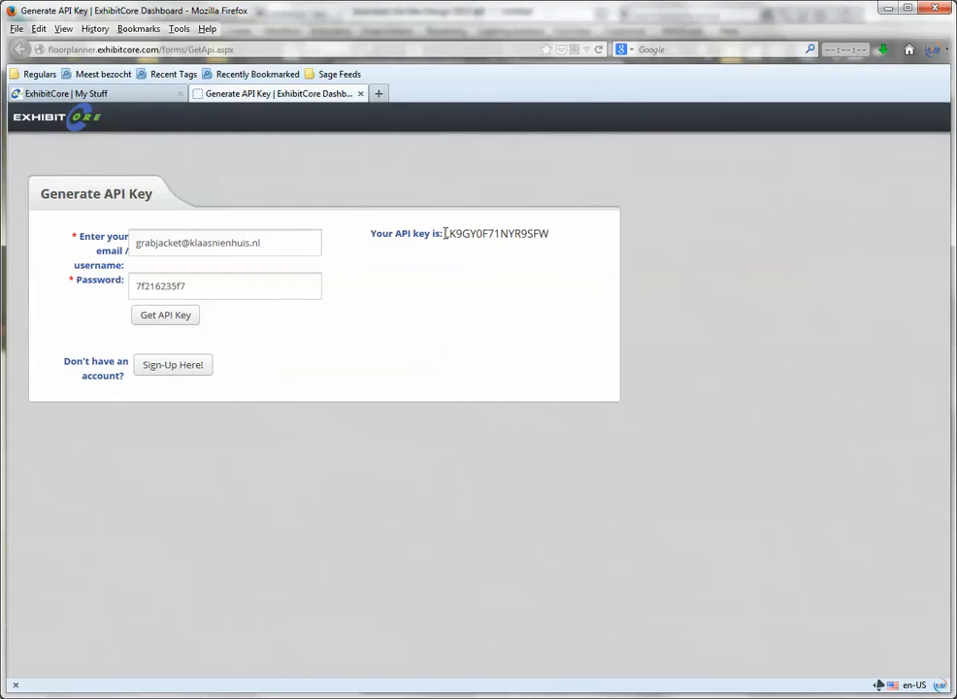
double_click(497, 233)
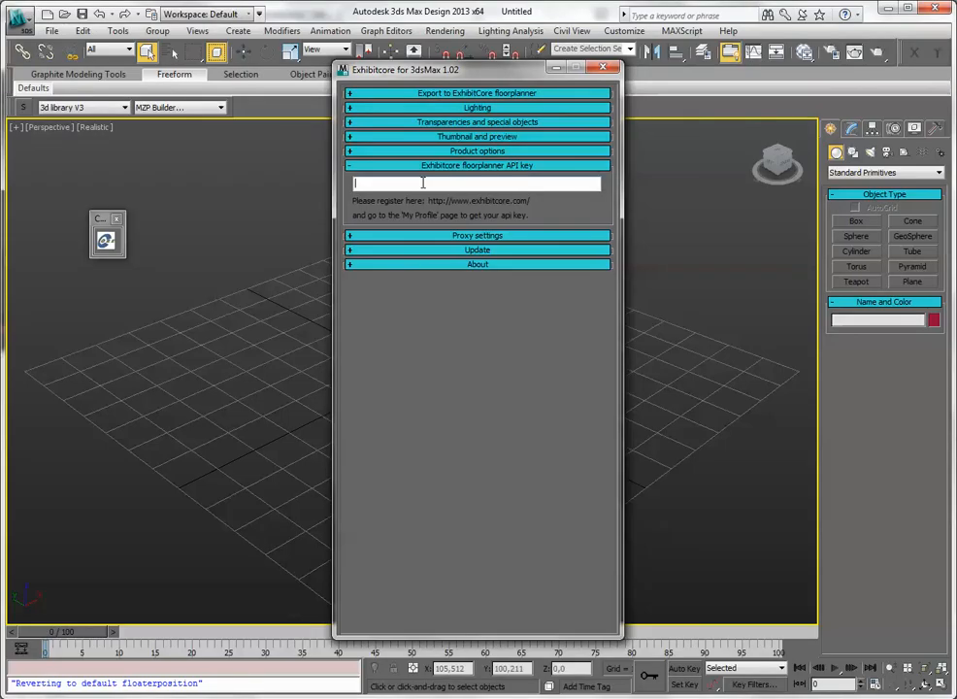
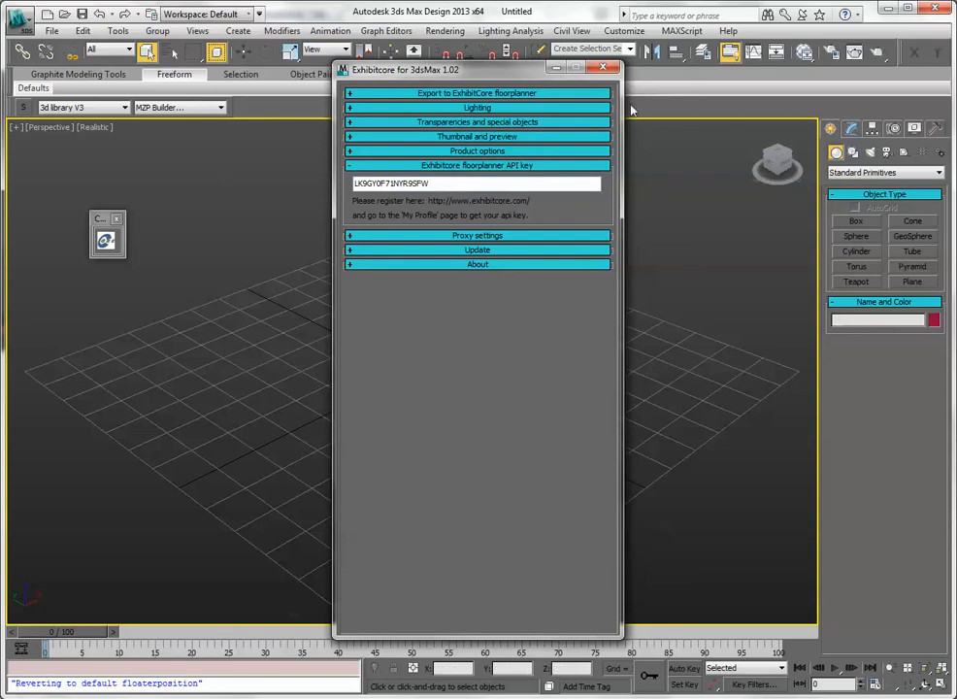
click(611, 68)
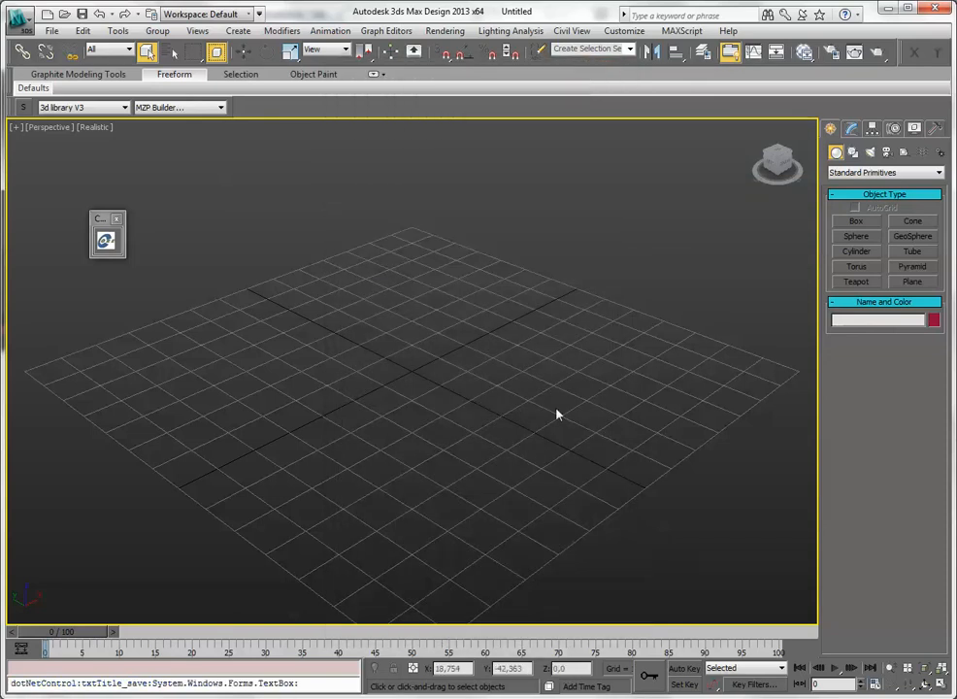
mouse_move(105, 240)
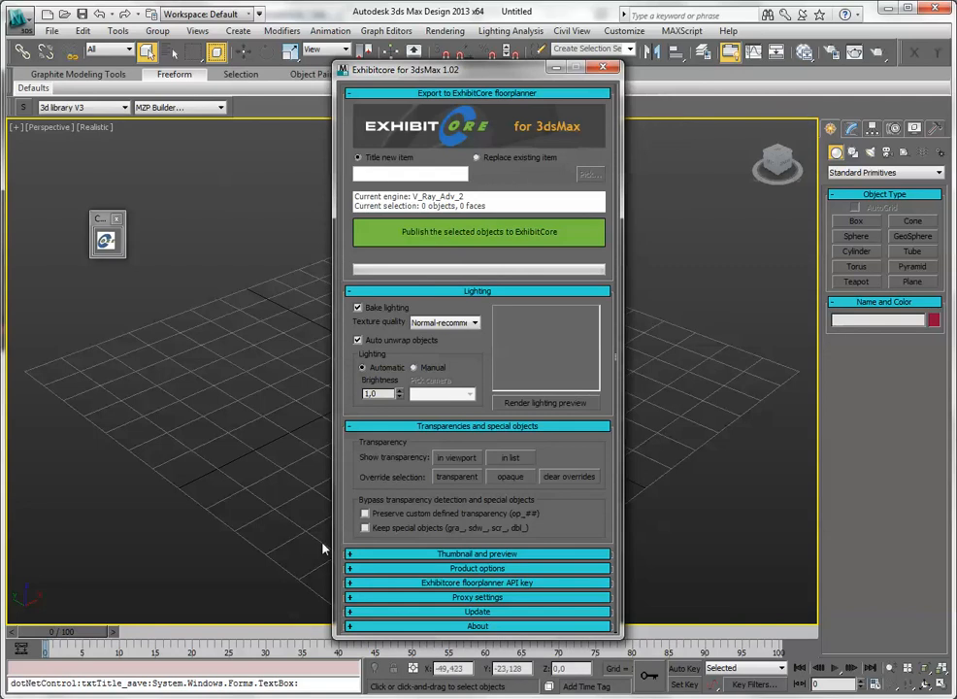
mouse_move(242, 408)
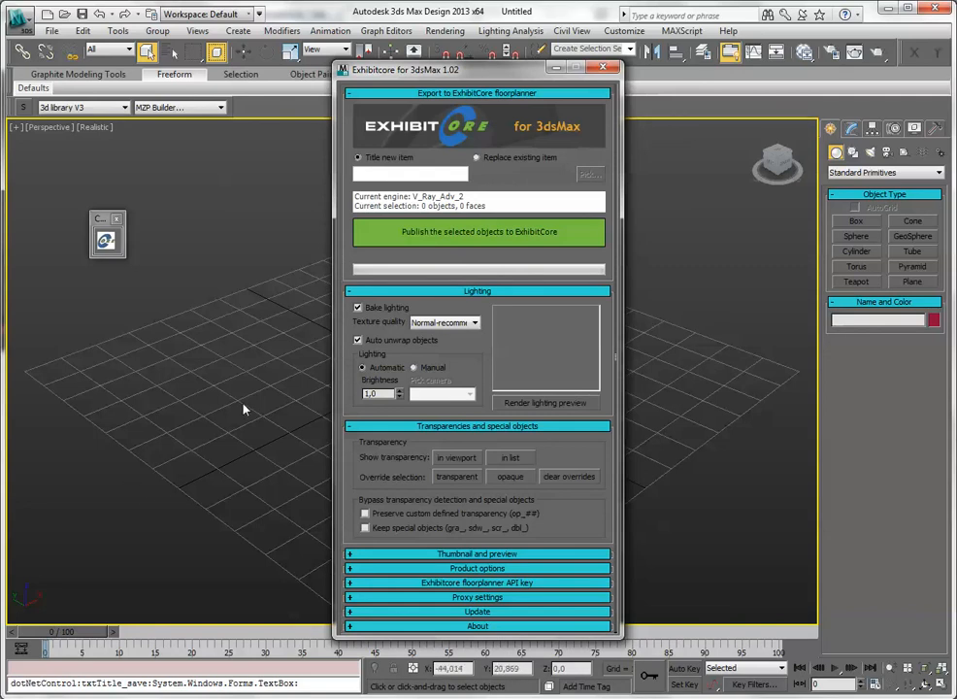
mouse_move(630, 390)
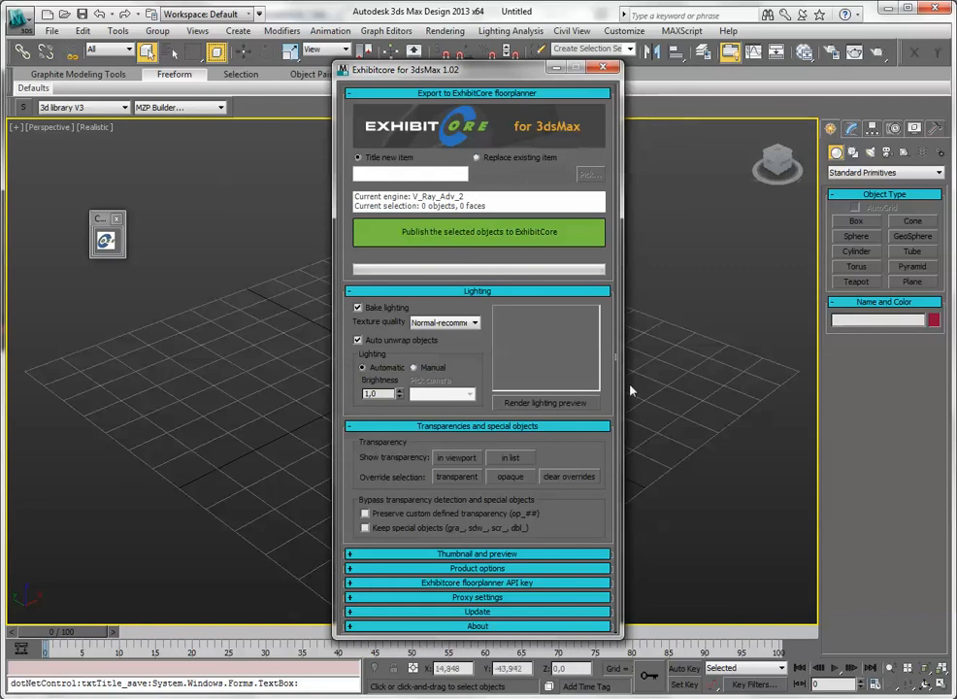
mouse_move(681, 31)
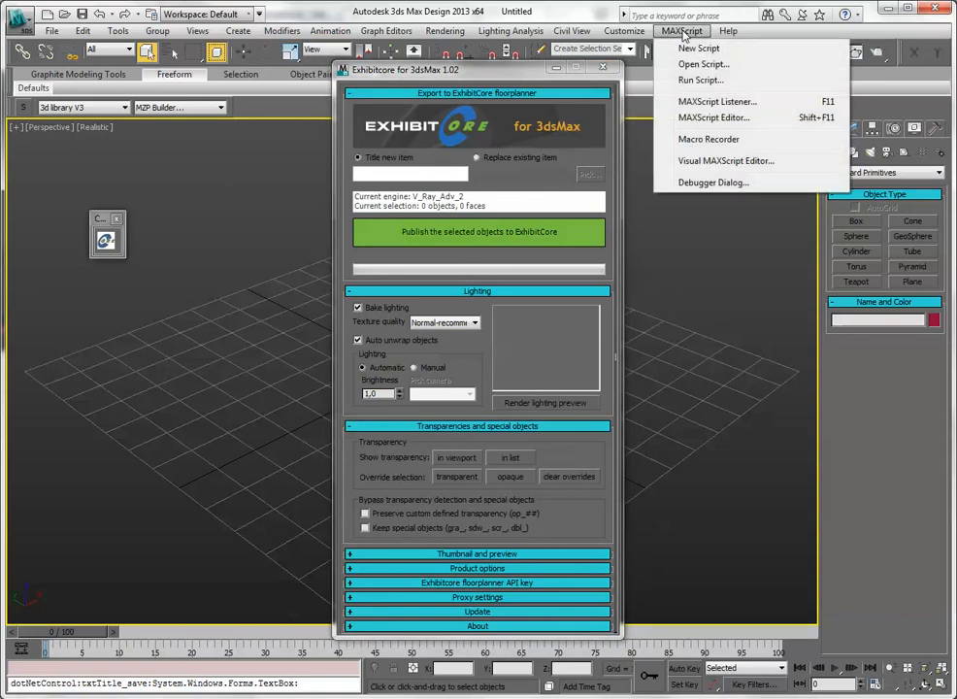
click(702, 63)
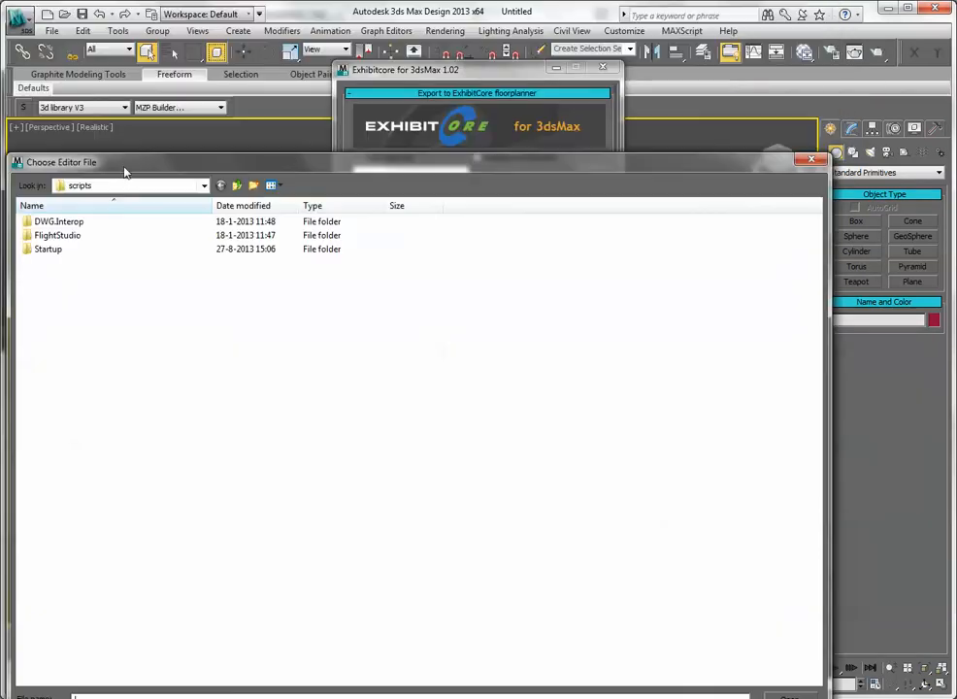
click(221, 185)
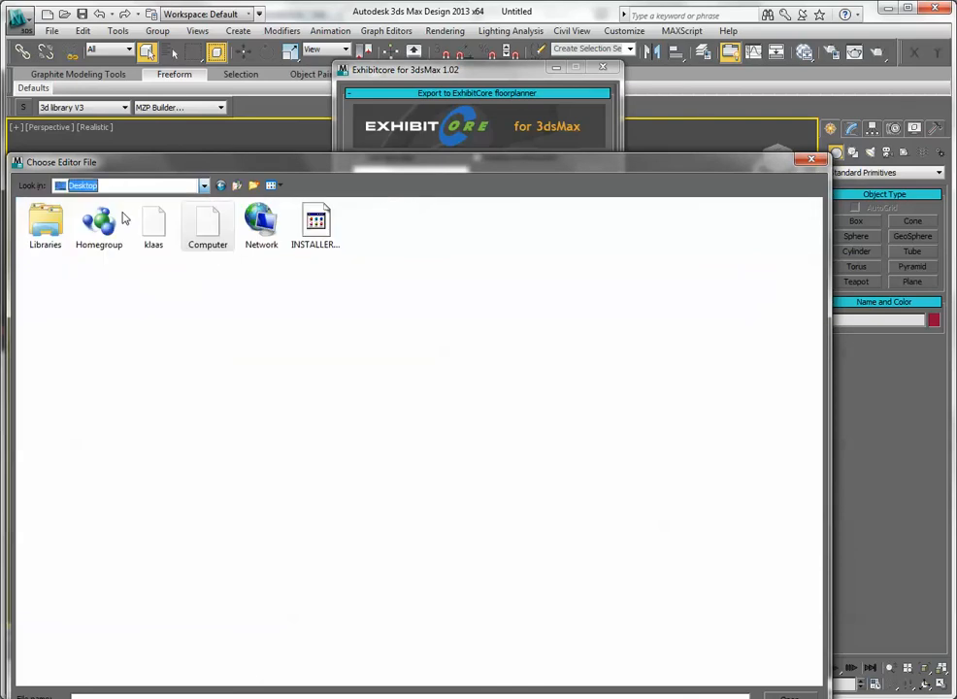
click(315, 223)
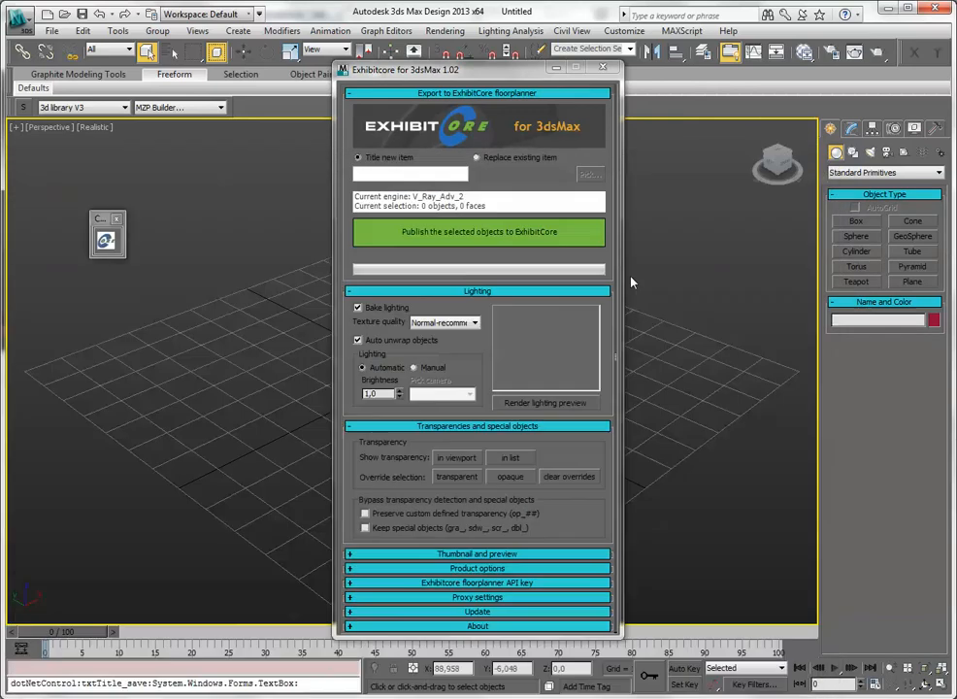
mouse_move(640, 281)
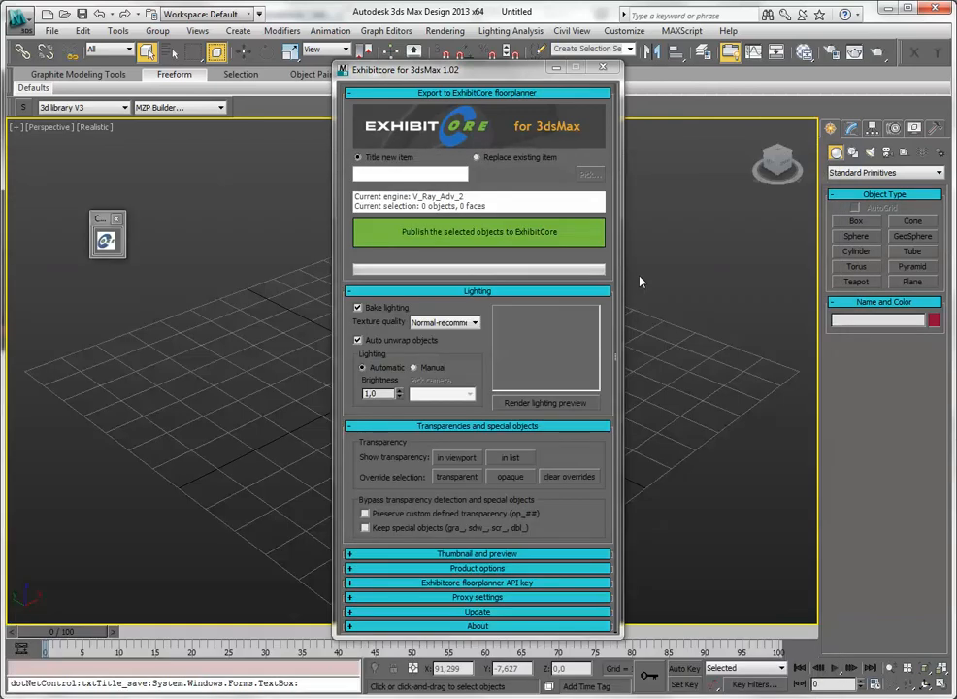